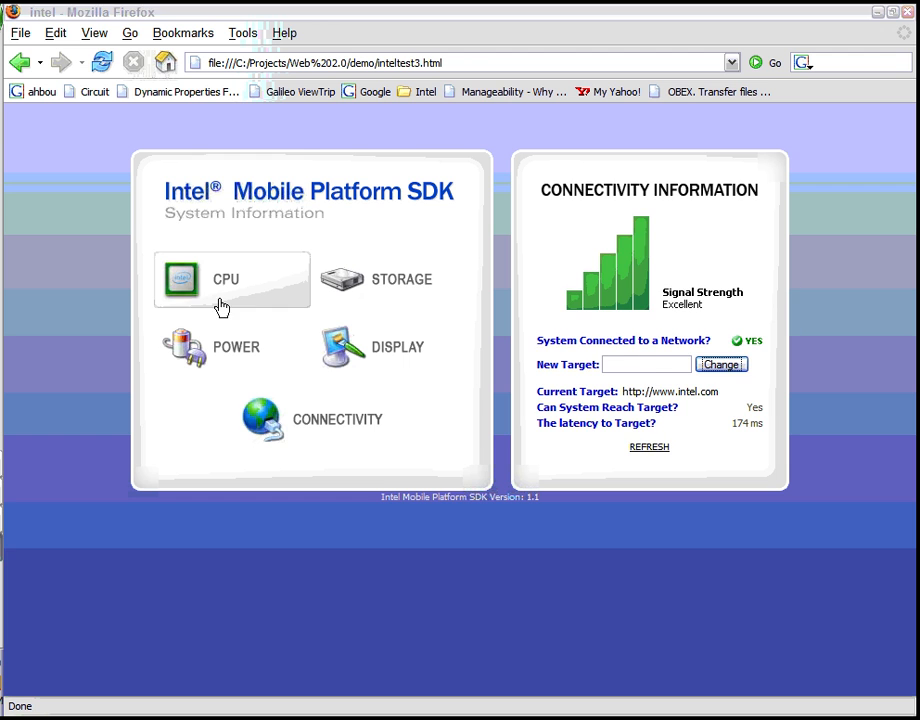
Step: Show CPU information: one CPU unit with load 70.87579 %, rated High
{"action": "left_click", "coordinate": [180, 278]}
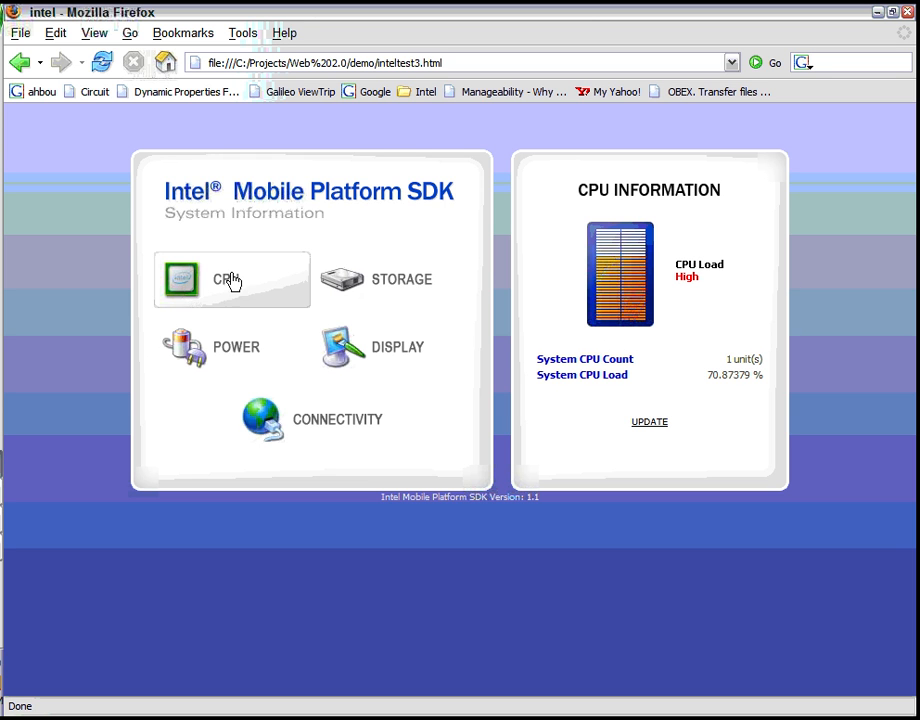
{"action": "mouse_move", "coordinate": [518, 332]}
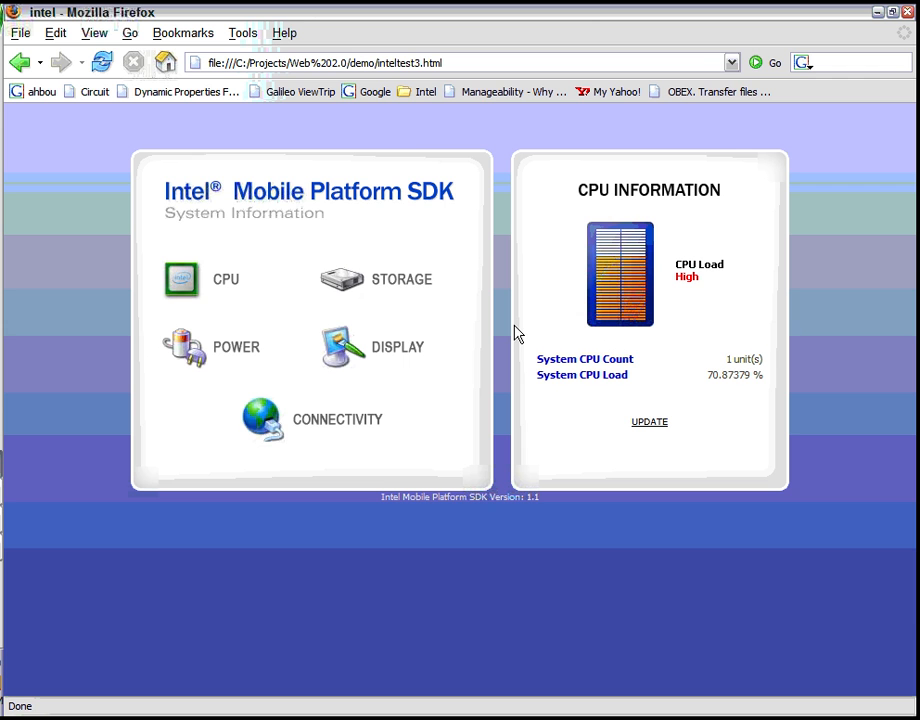
{"action": "mouse_move", "coordinate": [698, 396]}
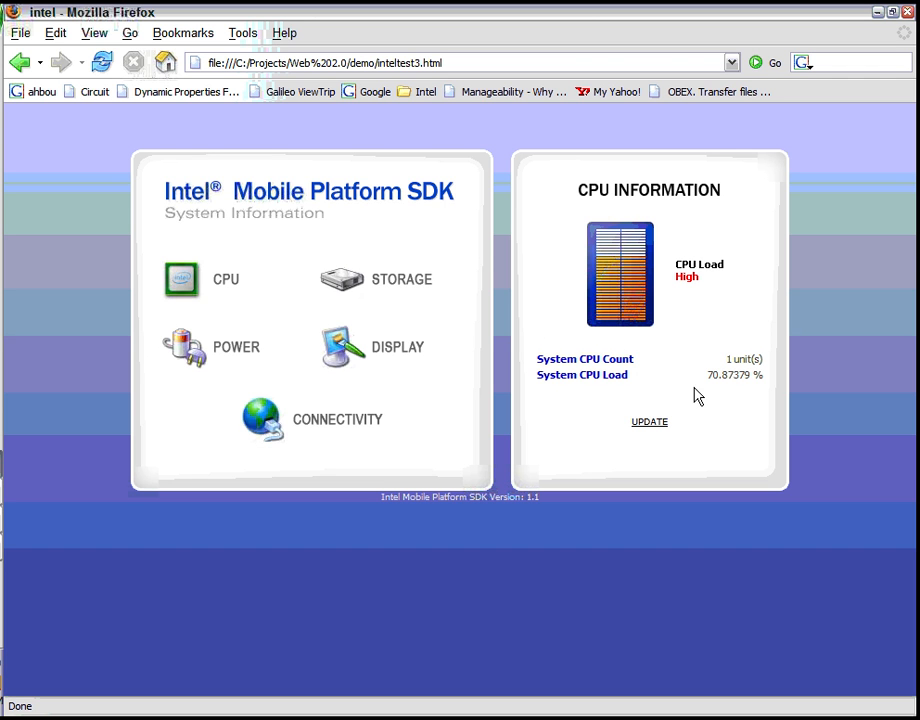
{"action": "mouse_move", "coordinate": [730, 362]}
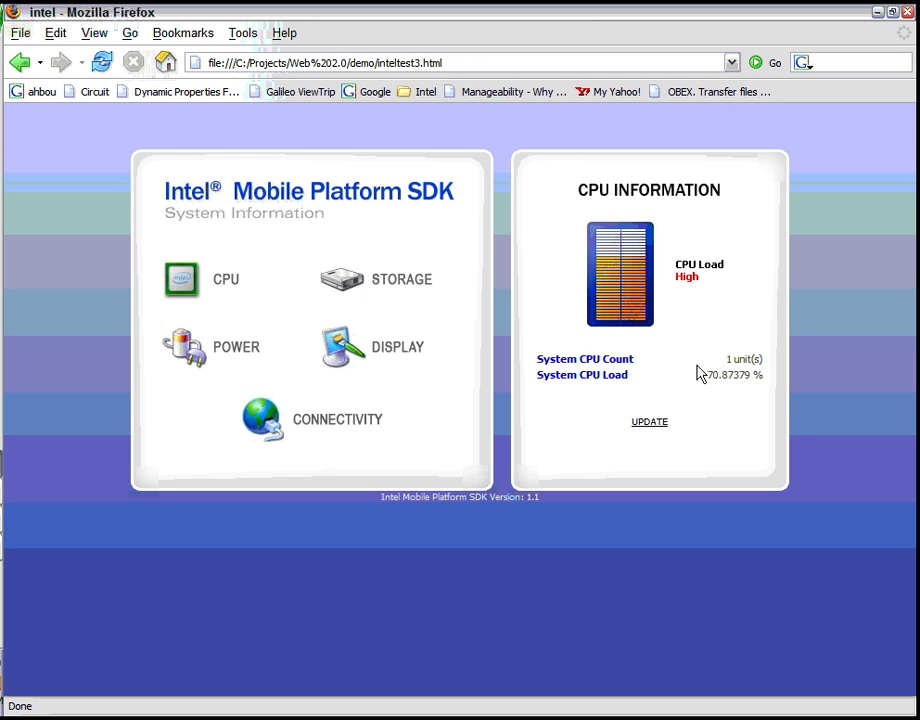
{"action": "mouse_move", "coordinate": [648, 420]}
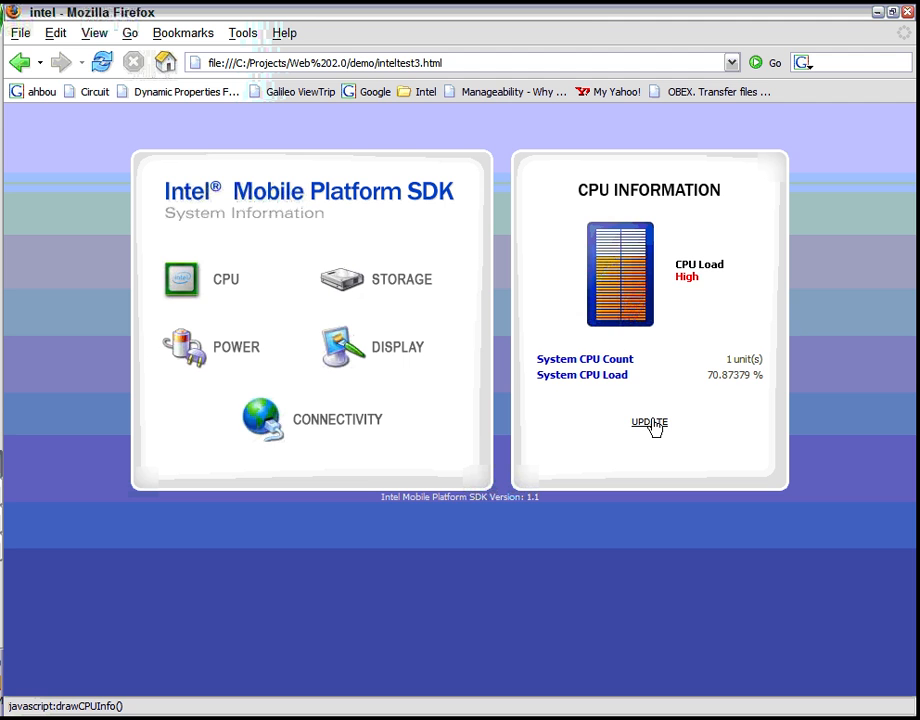
Step: Update the CPU readings twice so the load reads 82.35294 %, rated Very High
{"action": "left_click", "coordinate": [648, 422]}
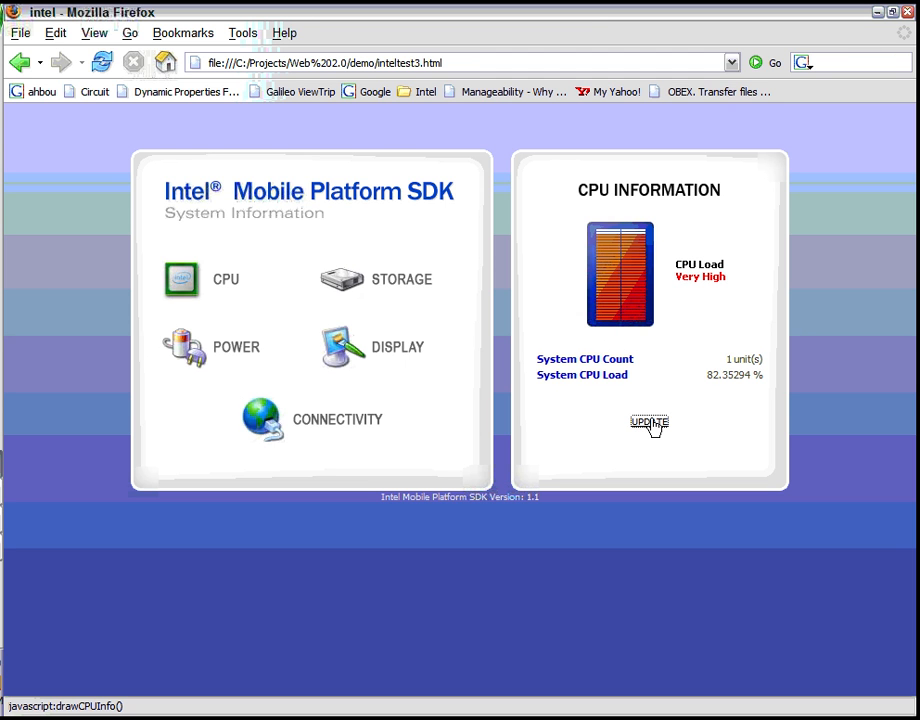
{"action": "left_click", "coordinate": [648, 424]}
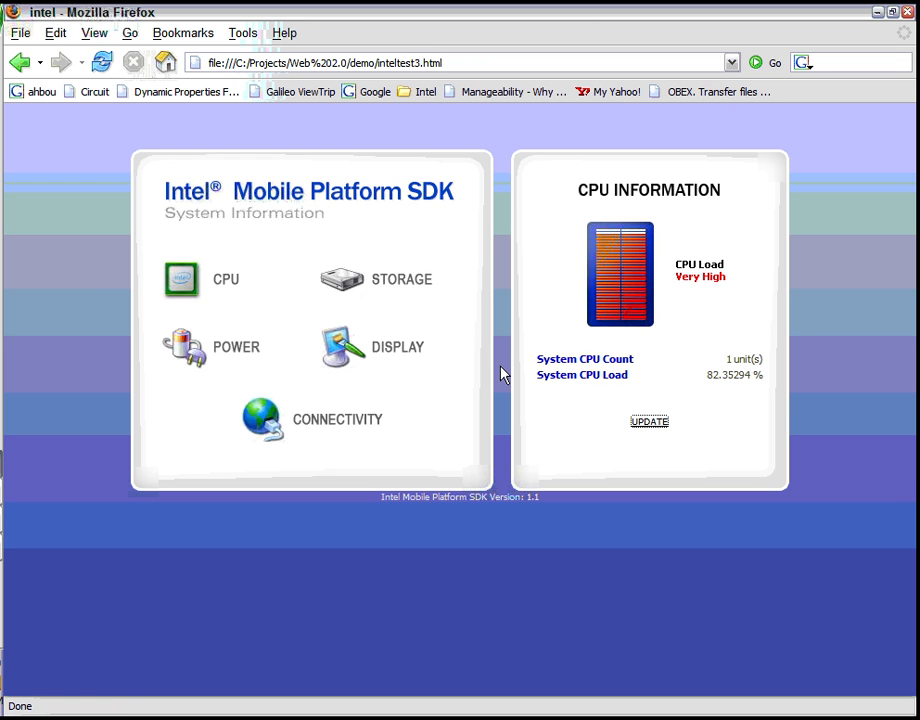
{"action": "mouse_move", "coordinate": [532, 336]}
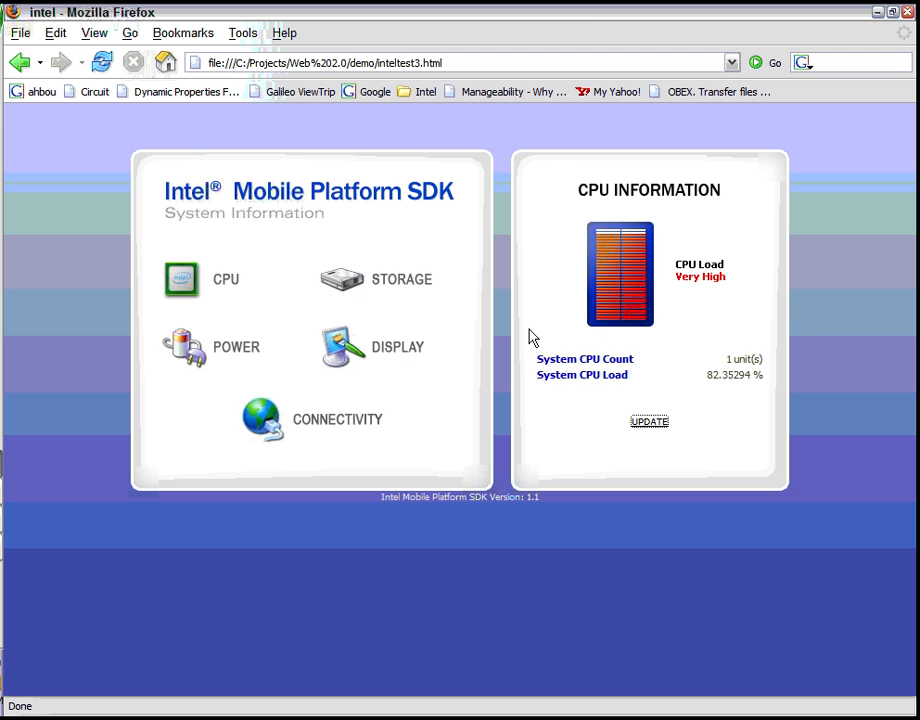
{"action": "mouse_move", "coordinate": [676, 408]}
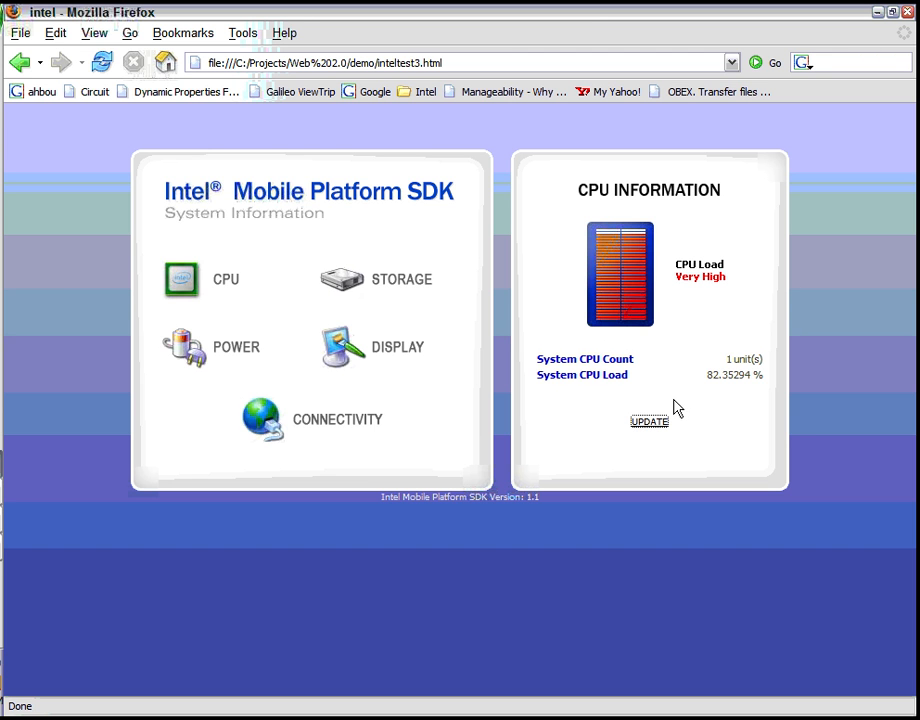
{"action": "mouse_move", "coordinate": [390, 296]}
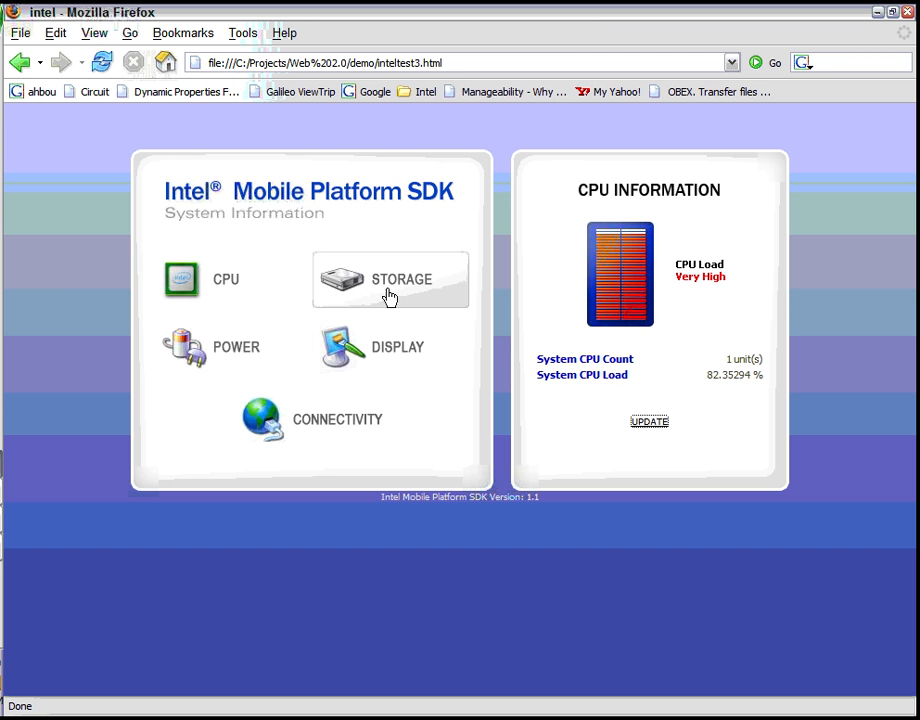
Step: Show storage information with disk capacity, about 32% free space and medium memory availability
{"action": "left_click", "coordinate": [390, 280]}
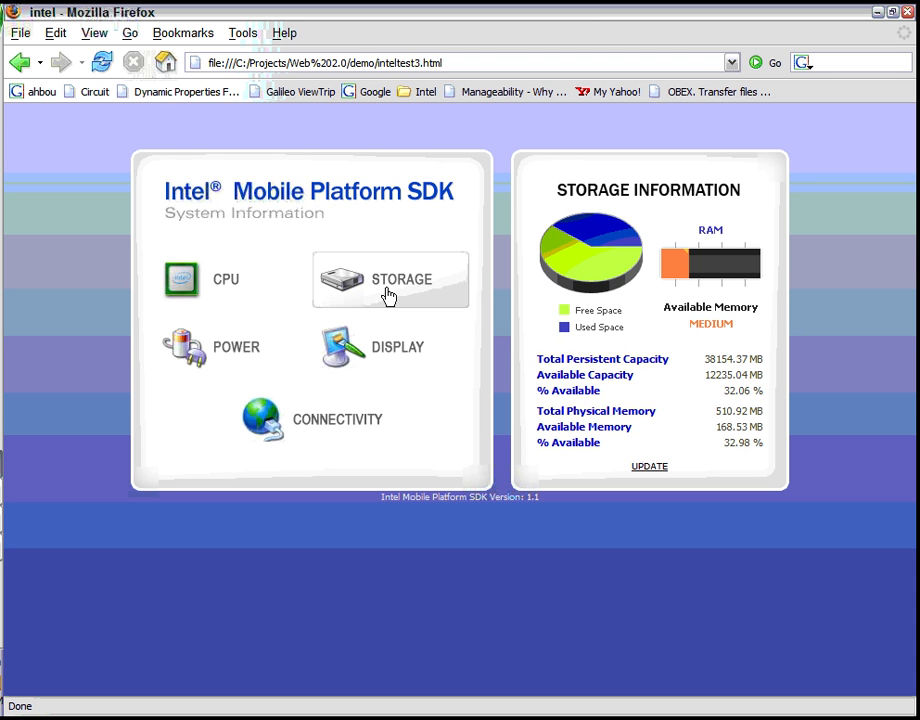
{"action": "mouse_move", "coordinate": [388, 330]}
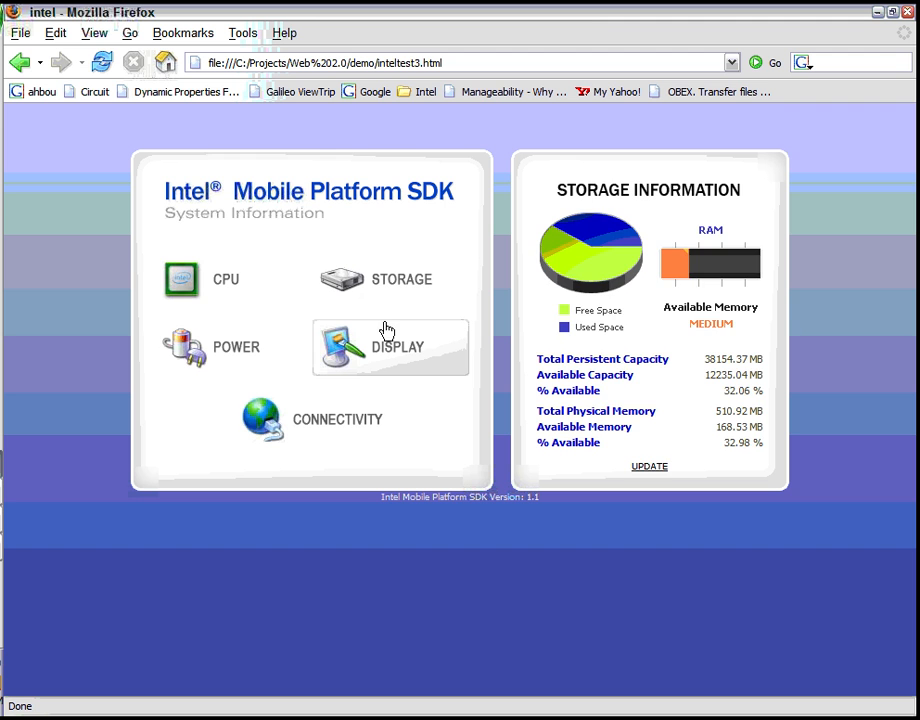
Step: Show display information: 32 bits per pixel, 1024 by 768 resolution, landscape orientation
{"action": "left_click", "coordinate": [398, 346]}
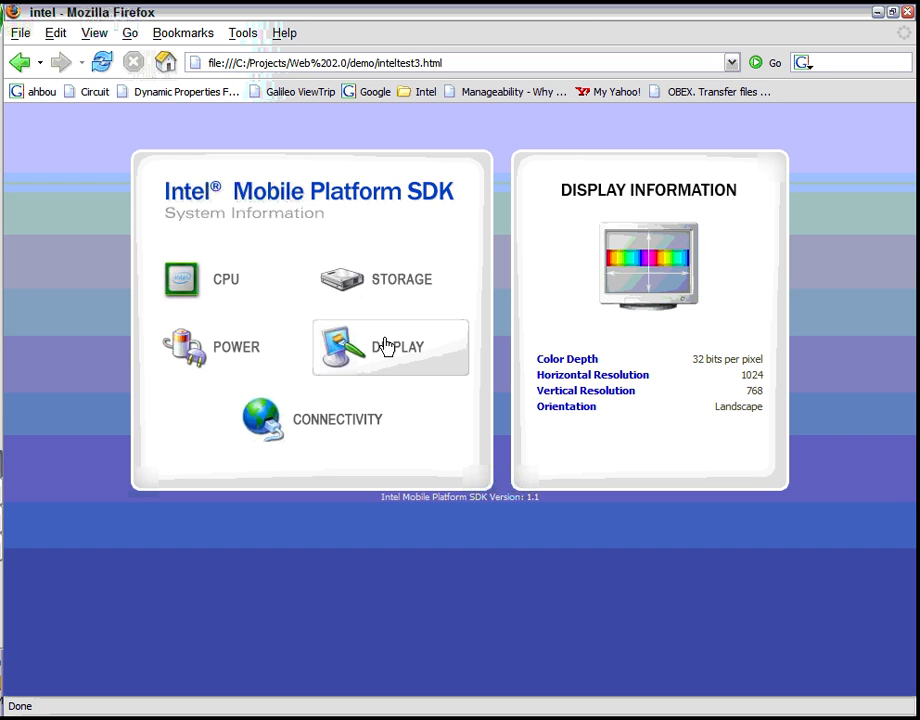
{"action": "mouse_move", "coordinate": [232, 348]}
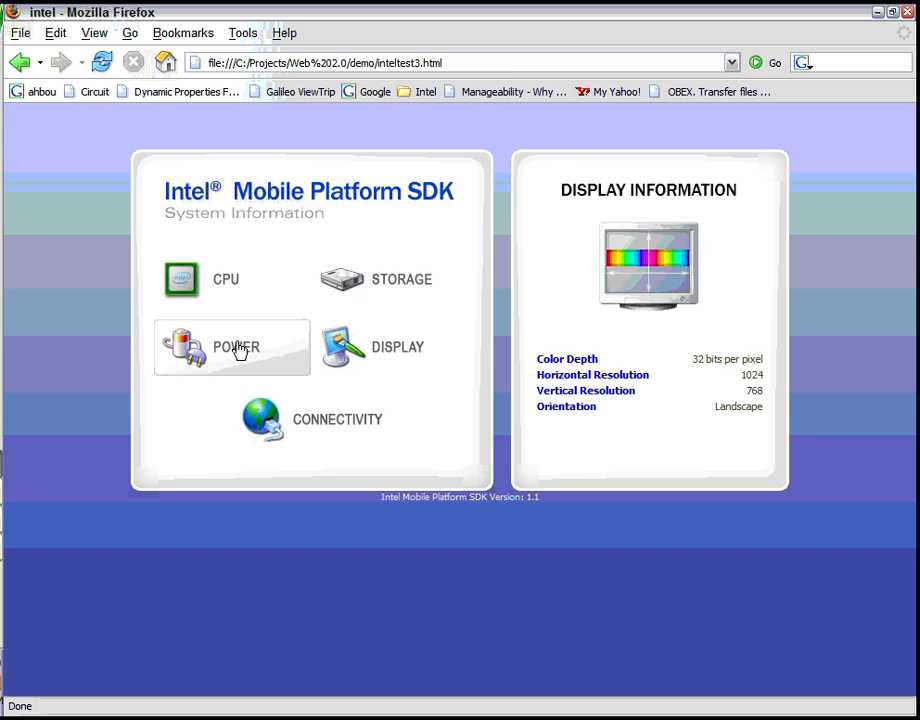
Step: Show power information: AC power on, battery at 92% and charging
{"action": "left_click", "coordinate": [236, 348]}
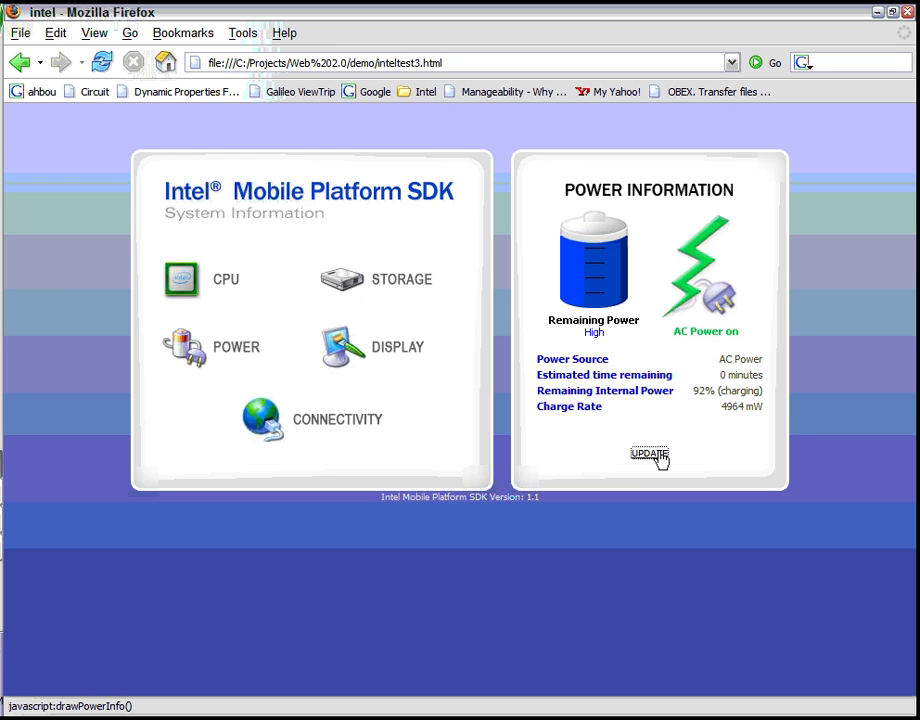
Step: Update the power readings twice, ending with AC power, 91% charging and 0 mW charge rate
{"action": "left_click", "coordinate": [648, 456]}
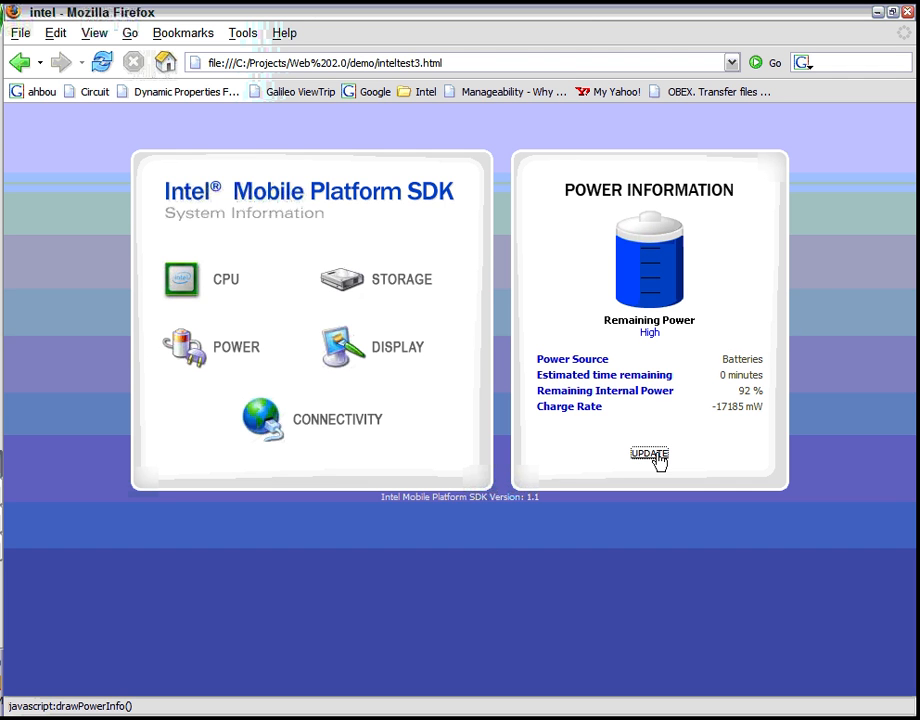
{"action": "left_click", "coordinate": [648, 456]}
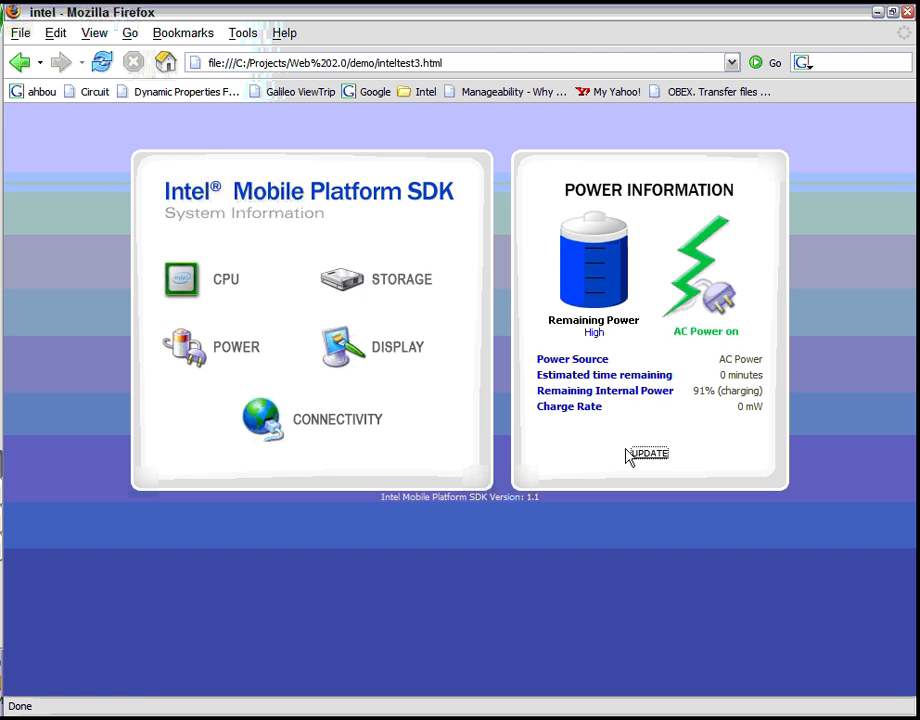
{"action": "mouse_move", "coordinate": [276, 420]}
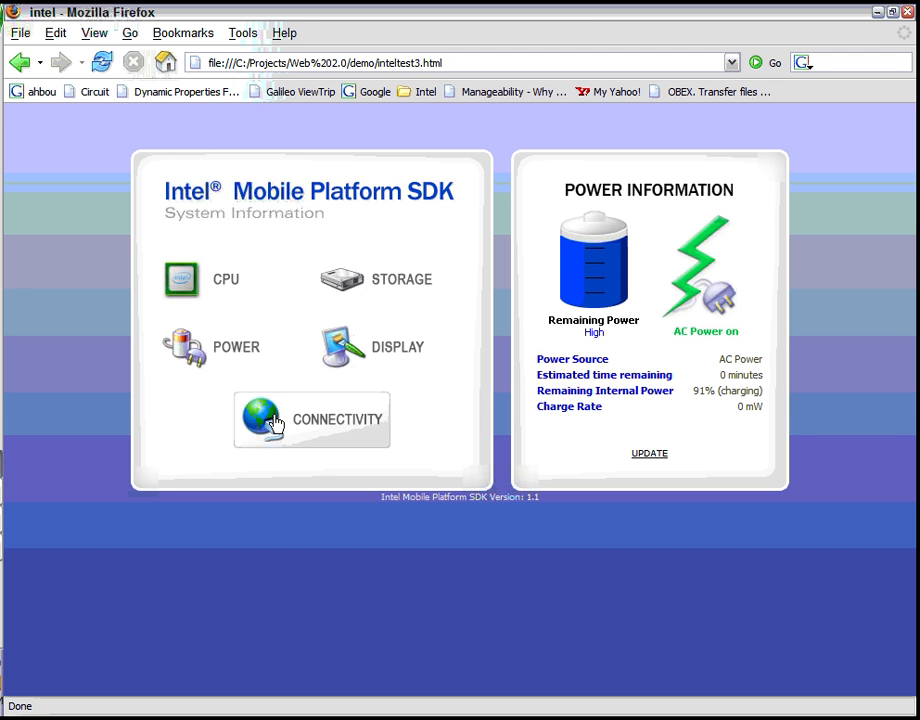
{"action": "left_click", "coordinate": [312, 420]}
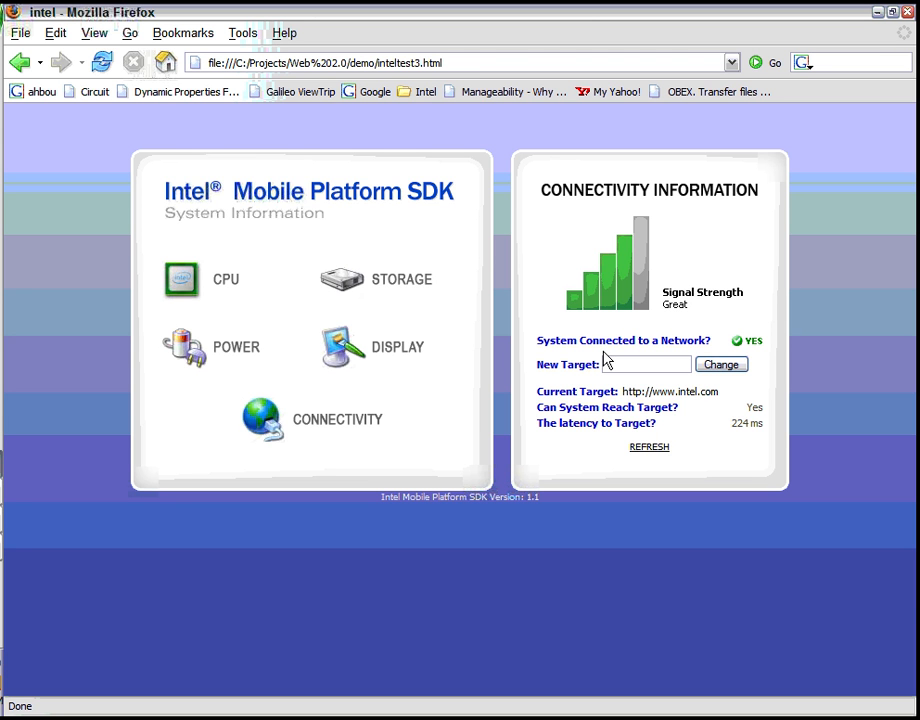
{"action": "left_click", "coordinate": [640, 364]}
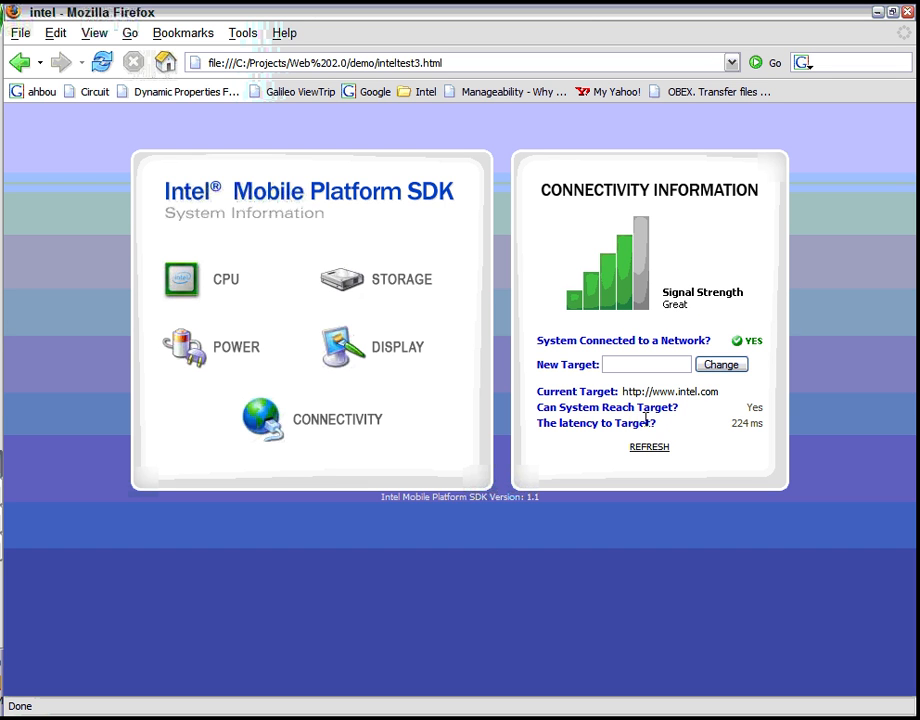
{"action": "mouse_move", "coordinate": [668, 428]}
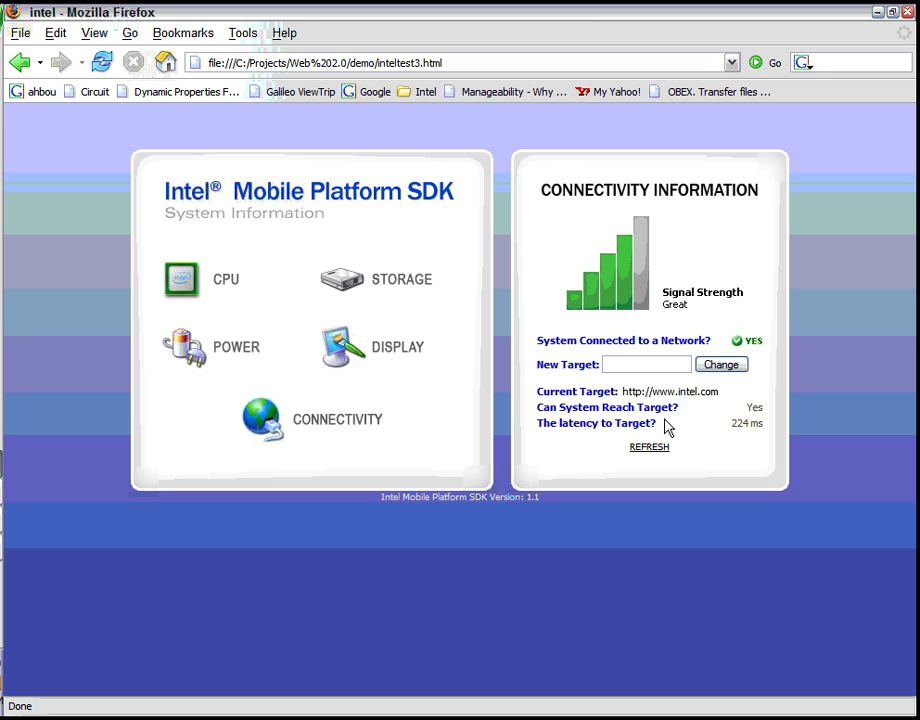
{"action": "mouse_move", "coordinate": [700, 418]}
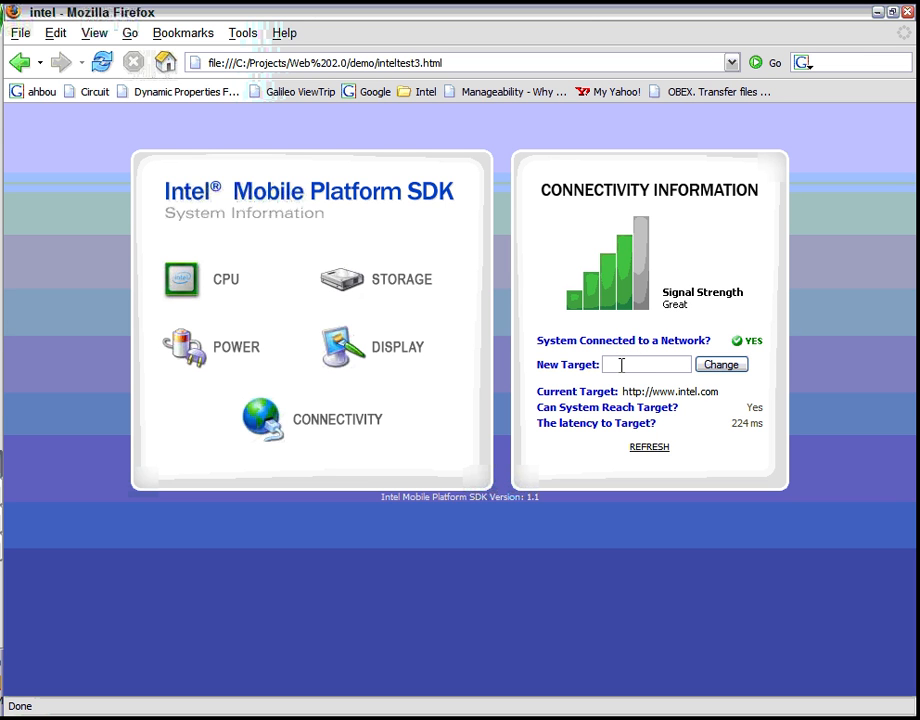
{"action": "type", "text": "h"}
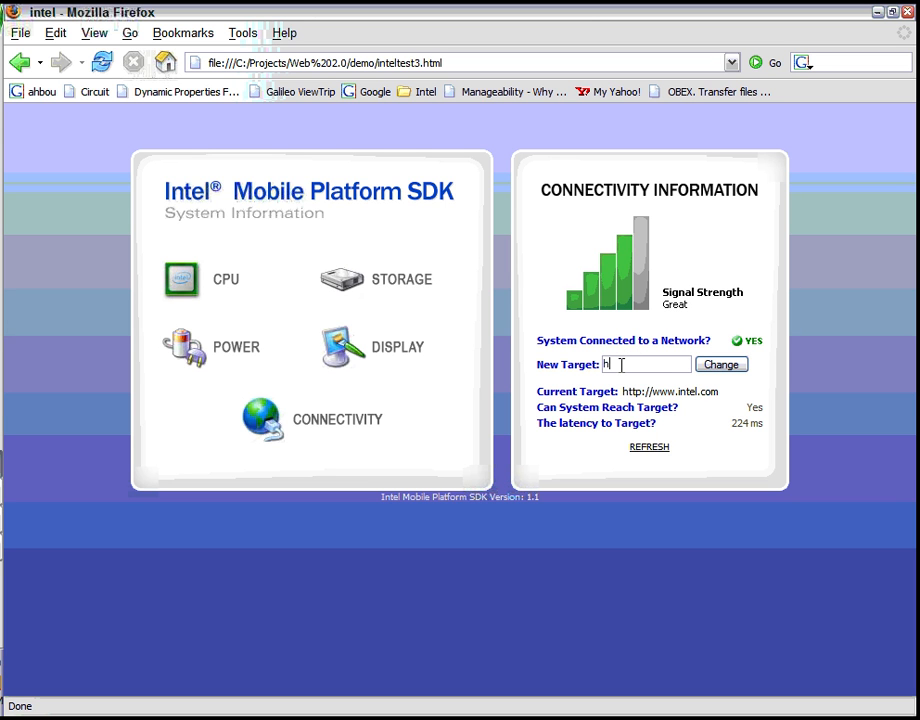
{"action": "type", "text": "h"}
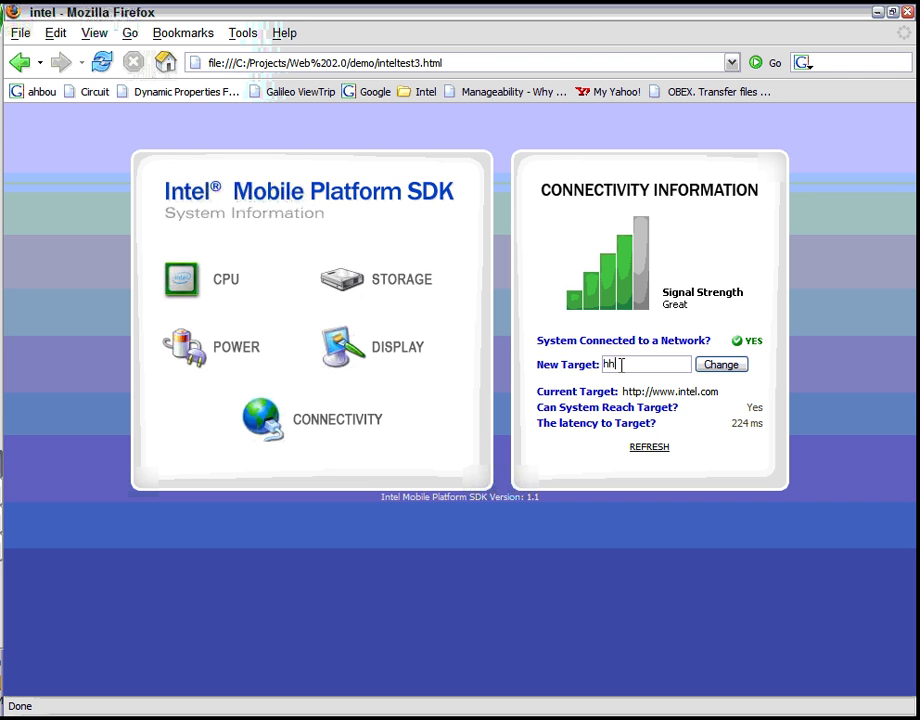
{"action": "type", "text": "http://www."}
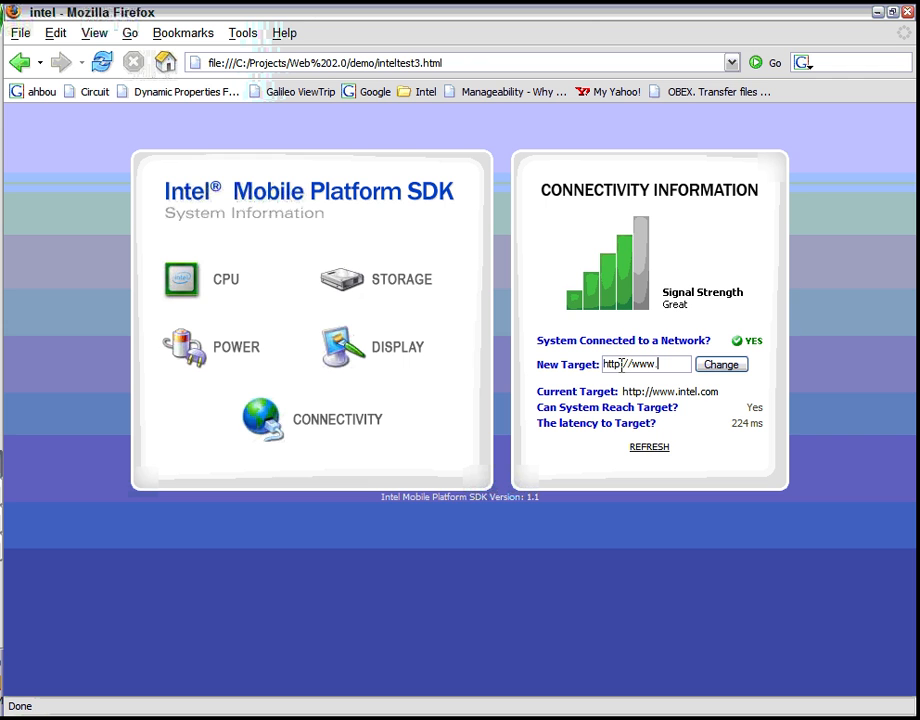
{"action": "type", "text": "google.com"}
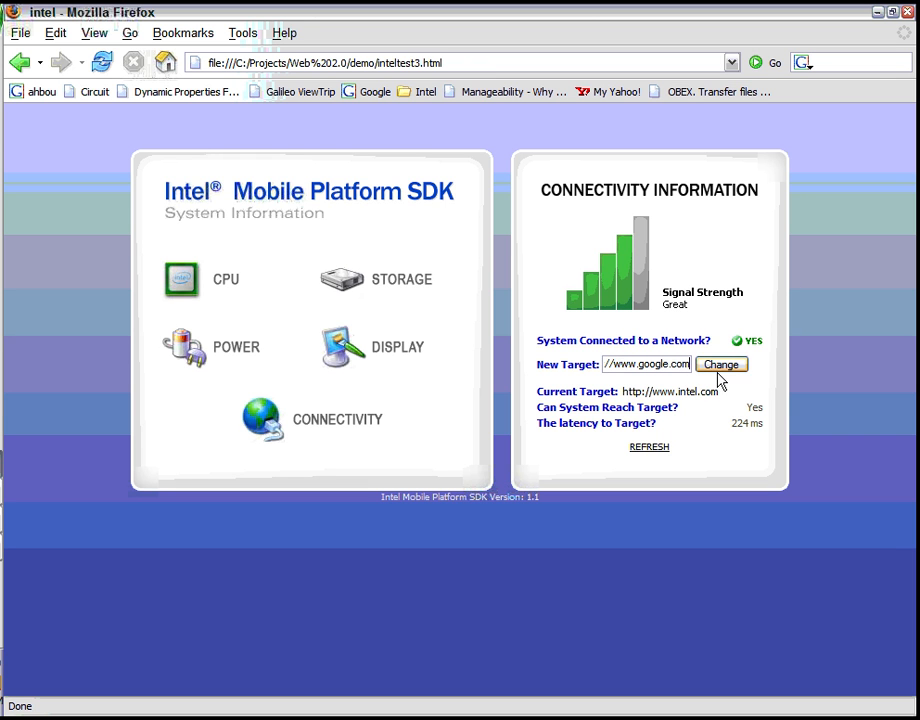
{"action": "left_click", "coordinate": [720, 364]}
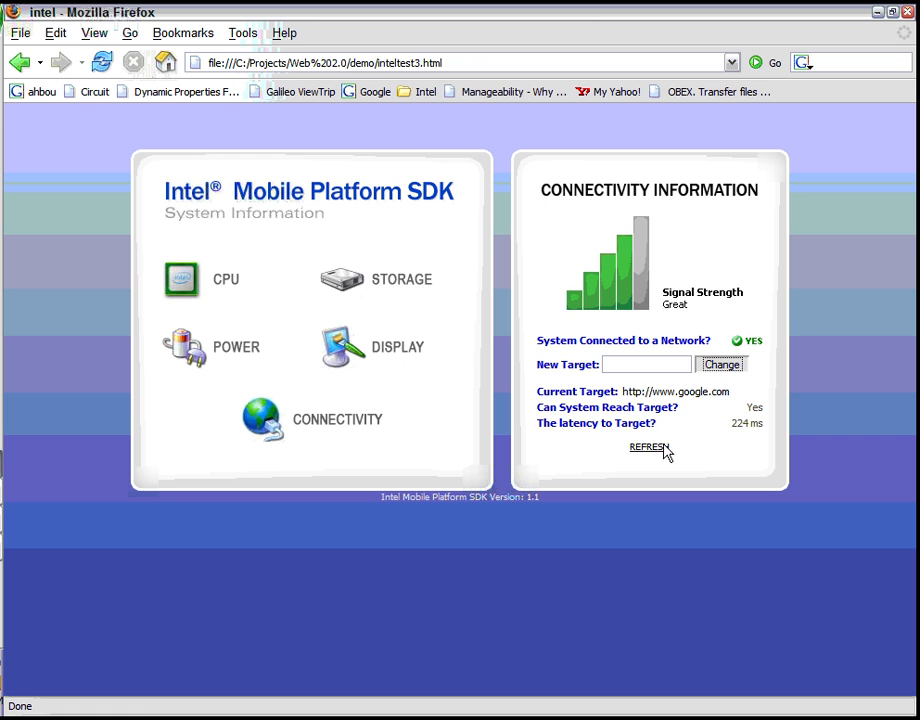
{"action": "left_click", "coordinate": [648, 448]}
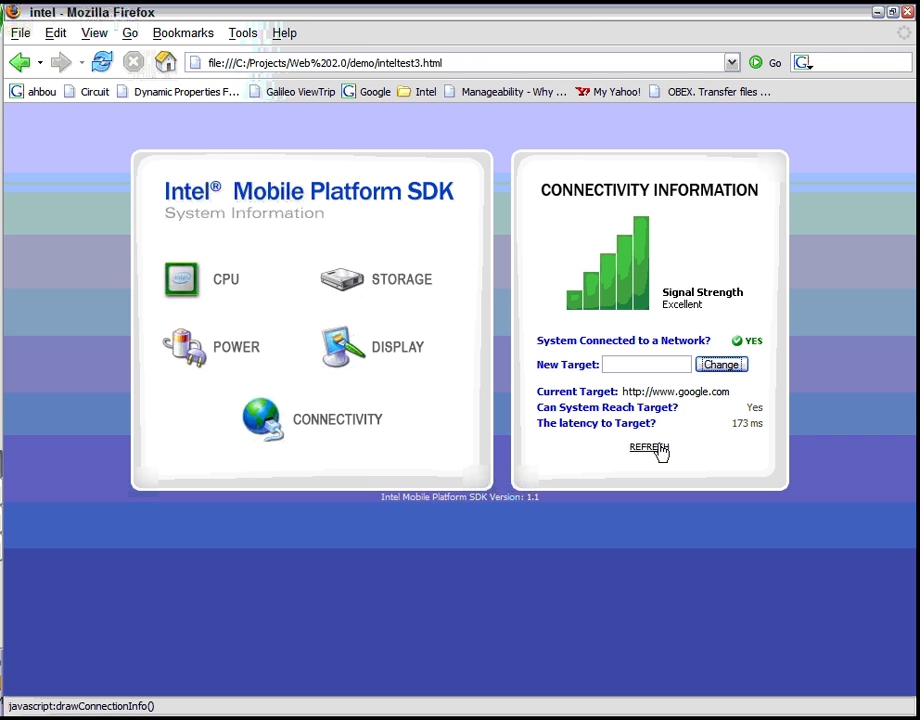